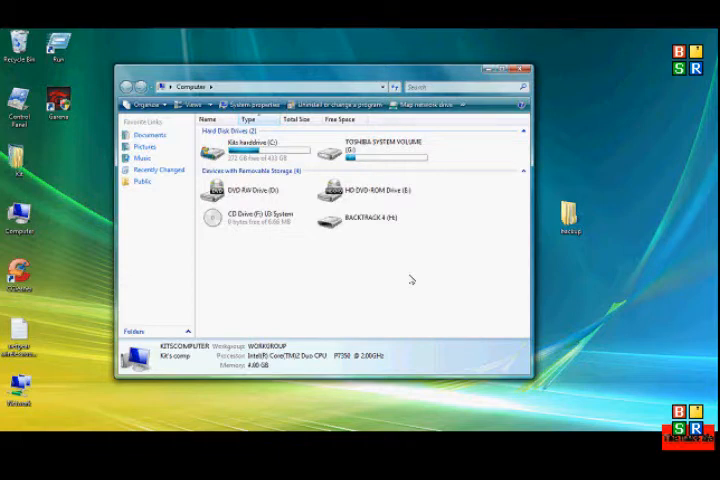
pyautogui.moveTo(370, 244)
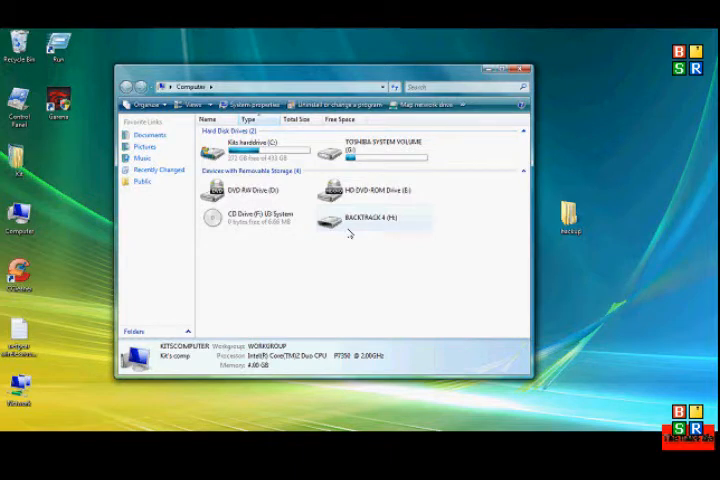
# Start a FAT32 quick format of the BACKTRACK 4 USB drive from its context menu
pyautogui.rightClick(348, 232)
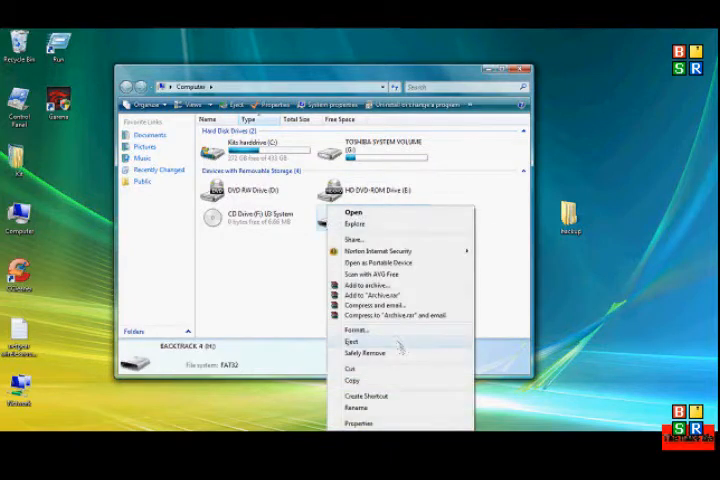
pyautogui.click(352, 330)
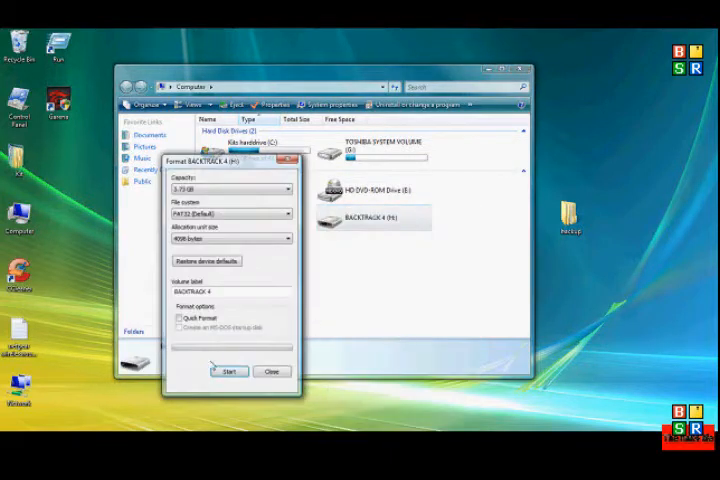
pyautogui.click(176, 316)
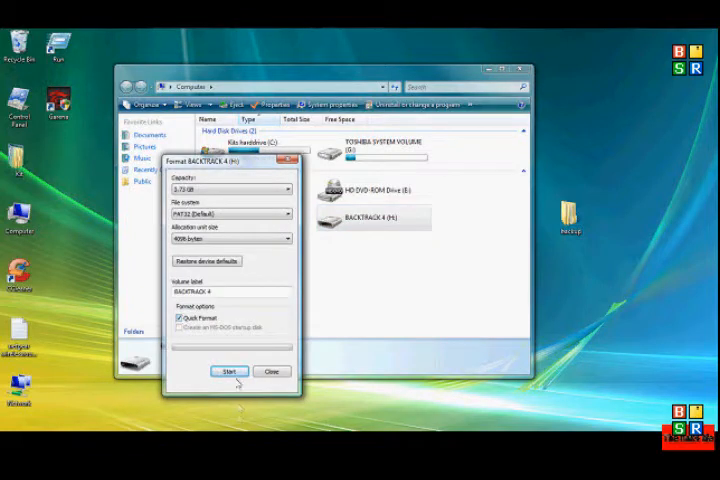
pyautogui.click(230, 372)
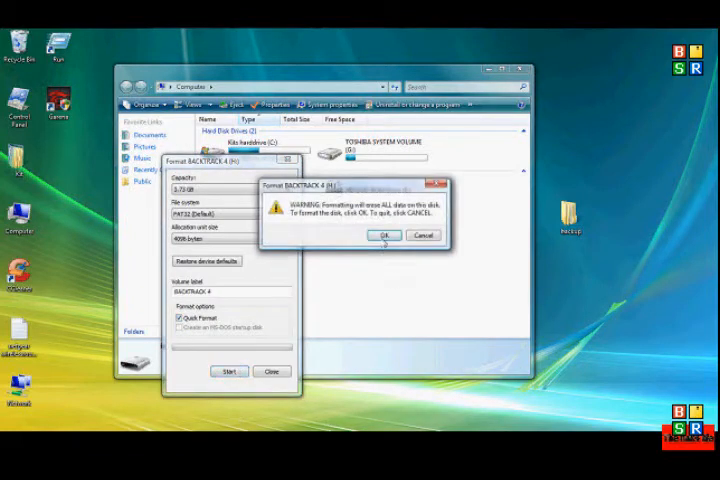
# Confirm the data-erase warning, let the format run and dismiss the Format Complete notice
pyautogui.click(384, 236)
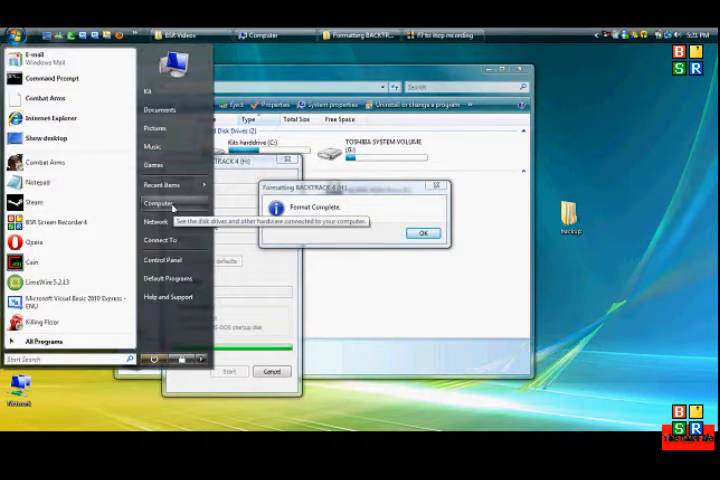
pyautogui.rightClick(160, 202)
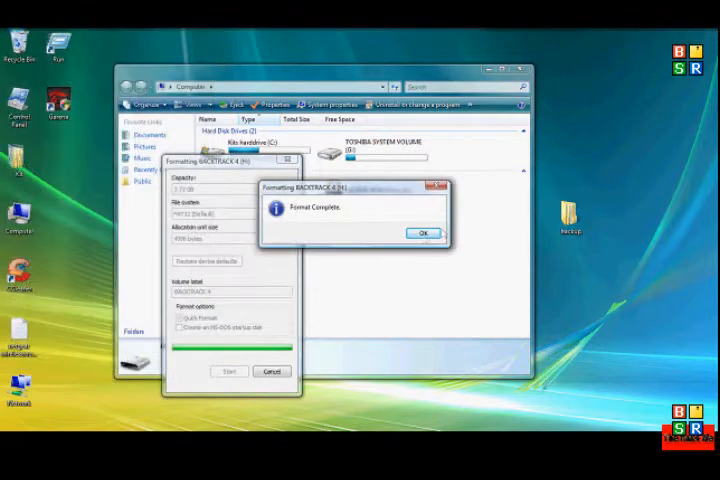
pyautogui.click(422, 232)
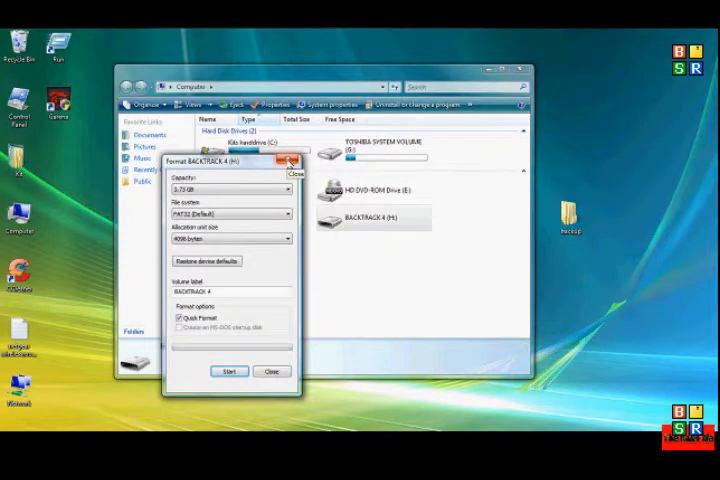
# Close the Format dialog, view the empty BACKTRACK 4 drive, then close it and reach the downloads folder
pyautogui.click(272, 372)
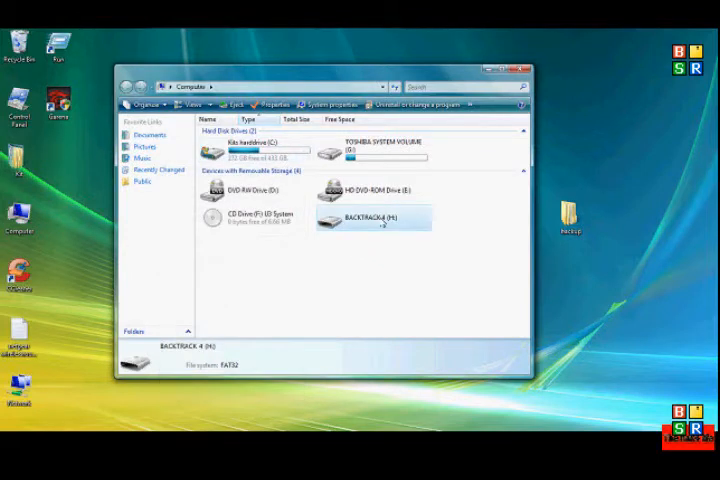
pyautogui.doubleClick(376, 216)
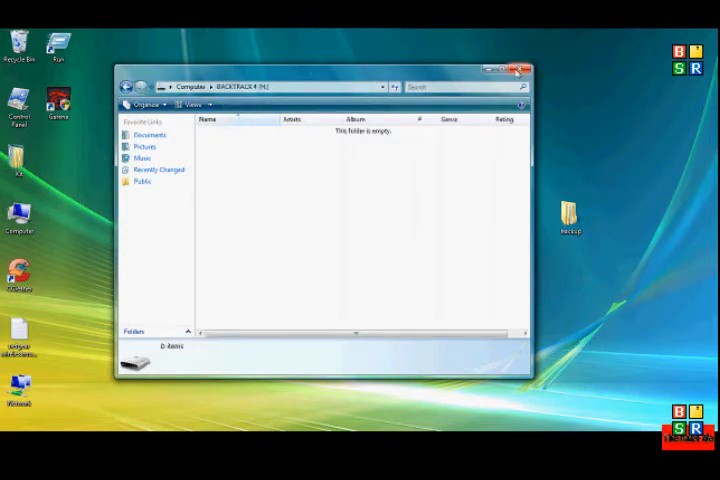
pyautogui.click(520, 70)
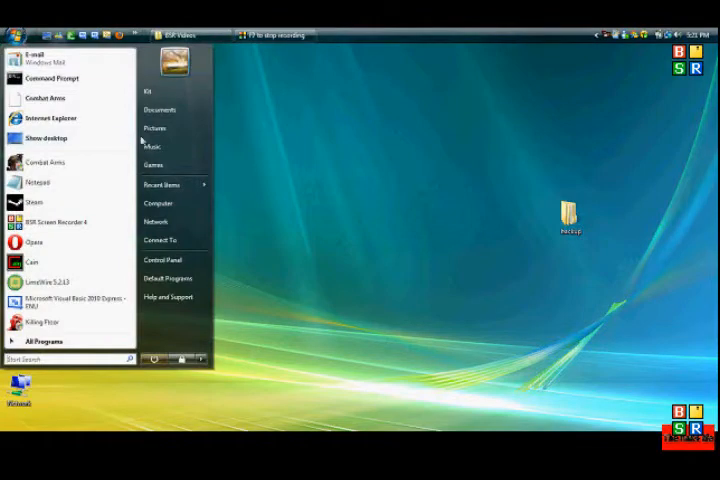
pyautogui.click(160, 108)
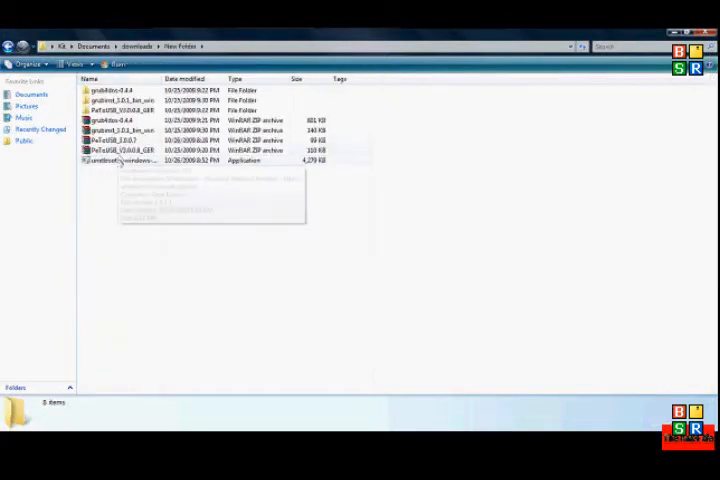
# Launch the unetbootin executable from the Downloads\New Folder window
pyautogui.click(124, 160)
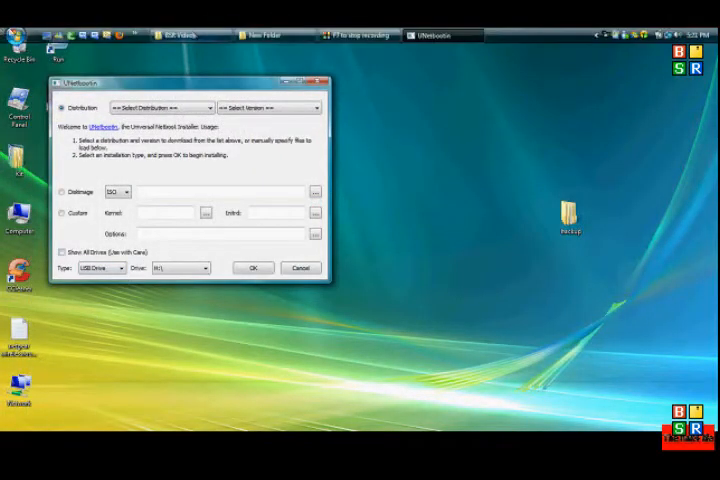
# Show the Computer window beside UNetbootin to check the USB drive letter
pyautogui.click(8, 36)
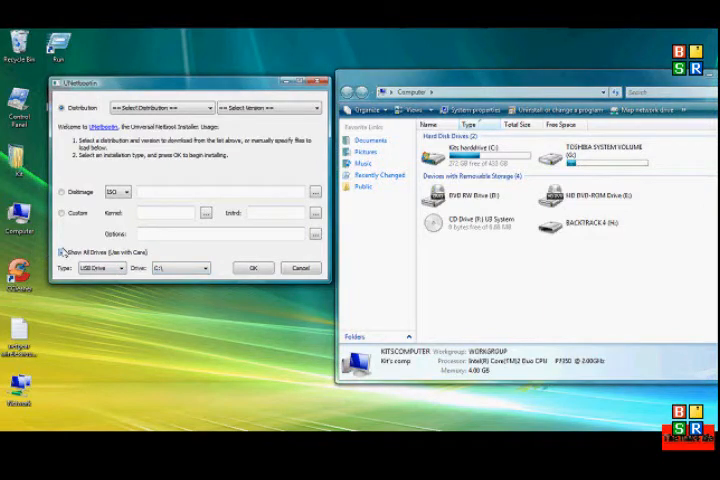
# Select the Diskimage (ISO) source option in UNetbootin
pyautogui.click(210, 268)
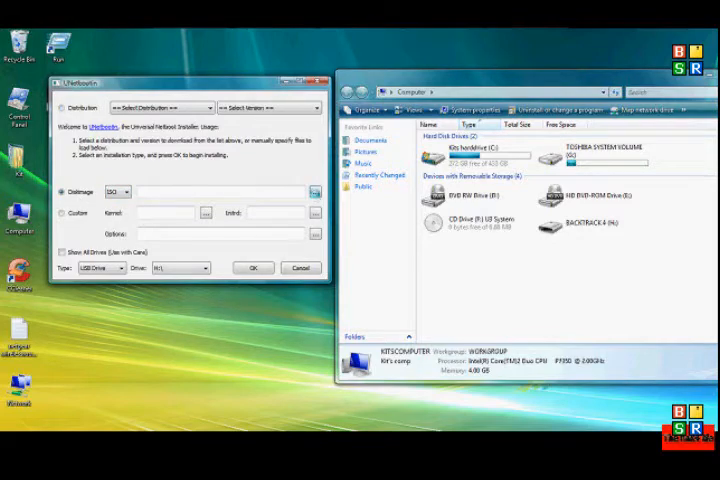
# Load the bt4 ISO from Documents > downloads as the UNetbootin disk image
pyautogui.click(316, 192)
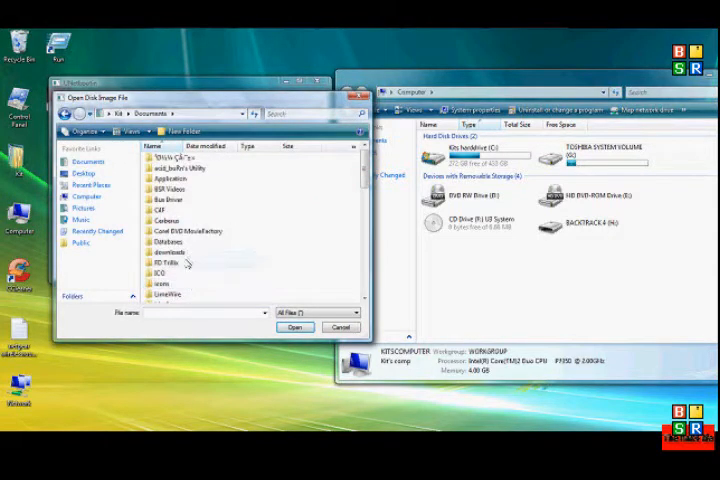
pyautogui.doubleClick(168, 252)
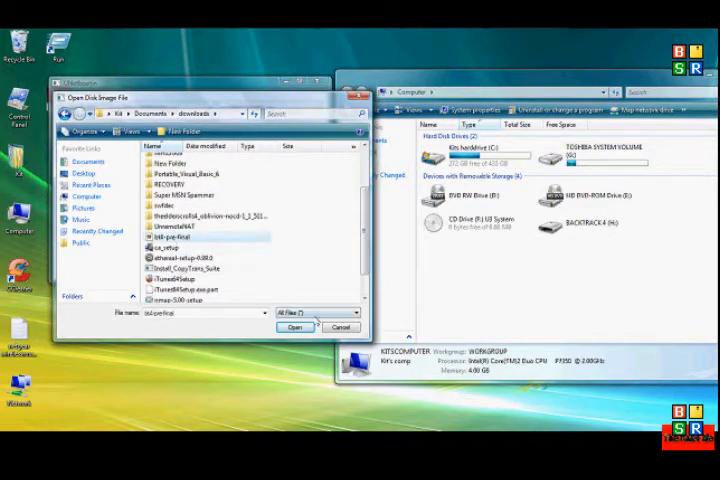
pyautogui.click(290, 328)
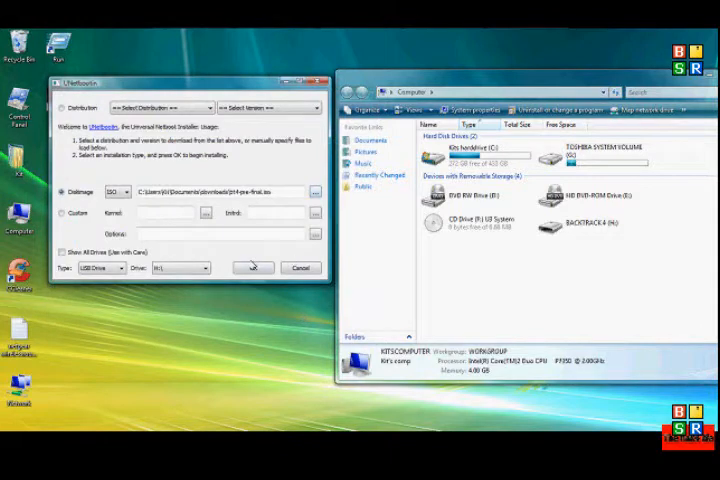
pyautogui.click(252, 268)
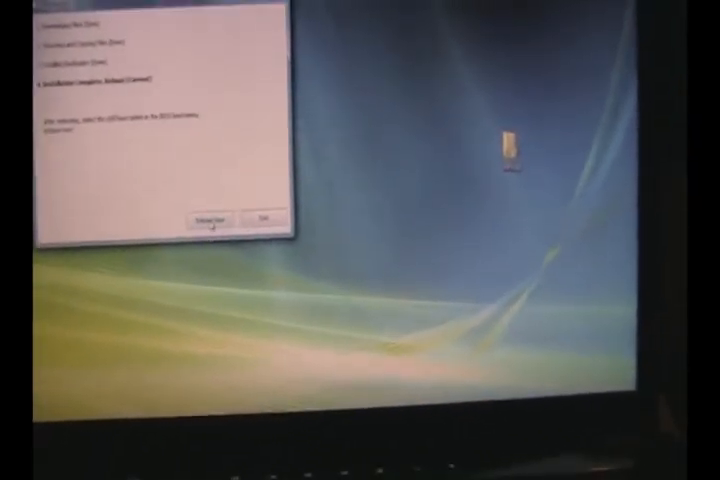
# Reboot now after the install completes to boot BackTrack 4 from the USB drive
pyautogui.click(210, 218)
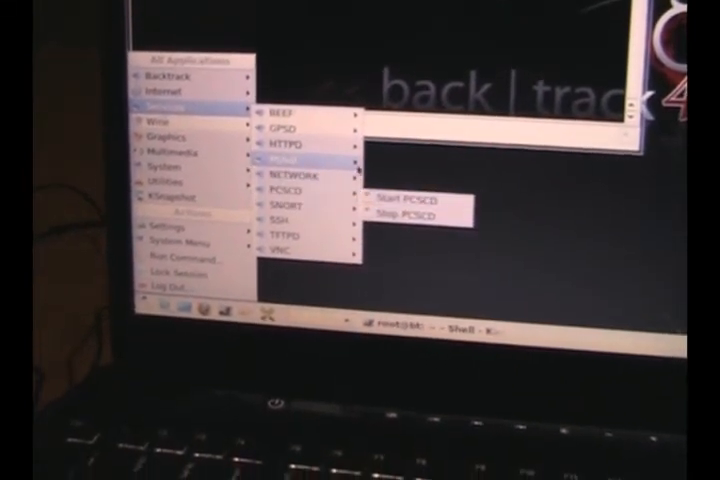
pyautogui.moveTo(296, 176)
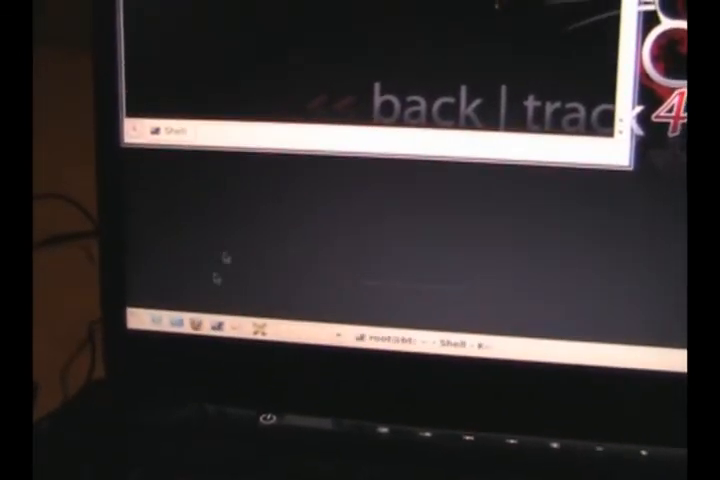
# Reopen the K applications menu to reach the Services entries for networking
pyautogui.click(140, 330)
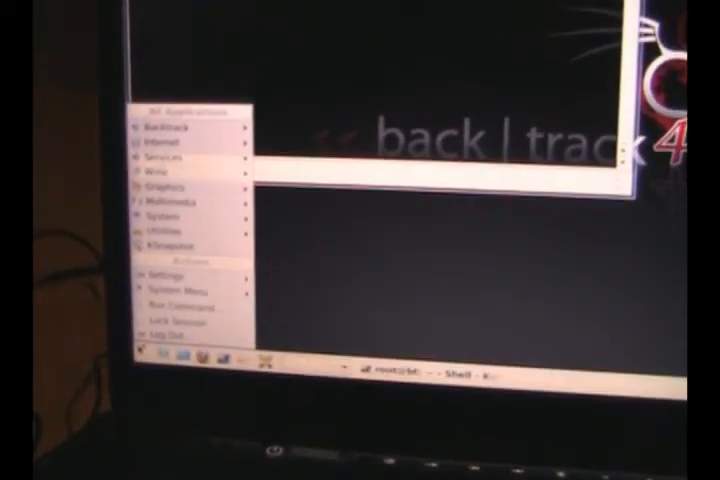